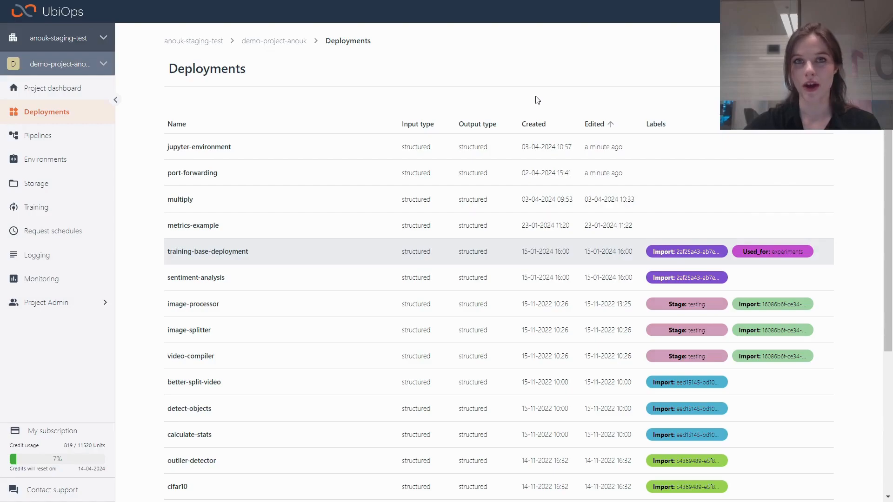
{"action": "mouse_move", "coordinate": [374, 65]}
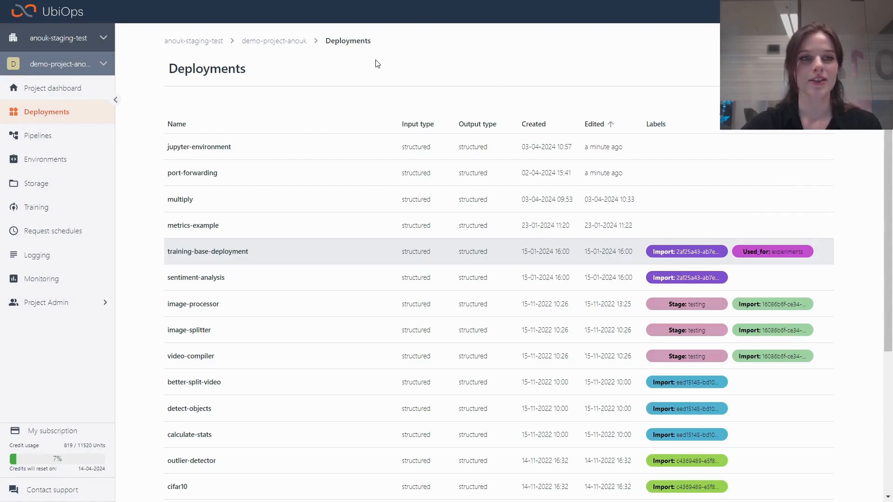
Step: Go to version v1 of the jupyter-environment deployment
{"action": "left_click", "coordinate": [199, 146]}
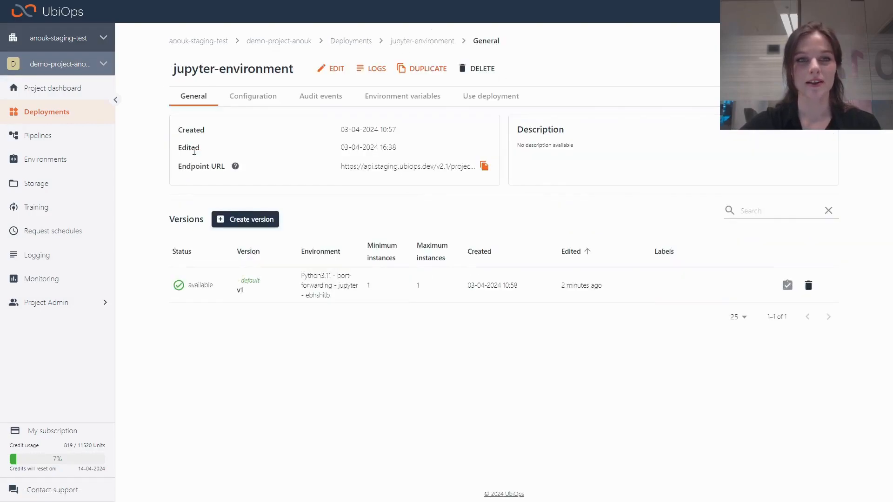
{"action": "left_click", "coordinate": [249, 284]}
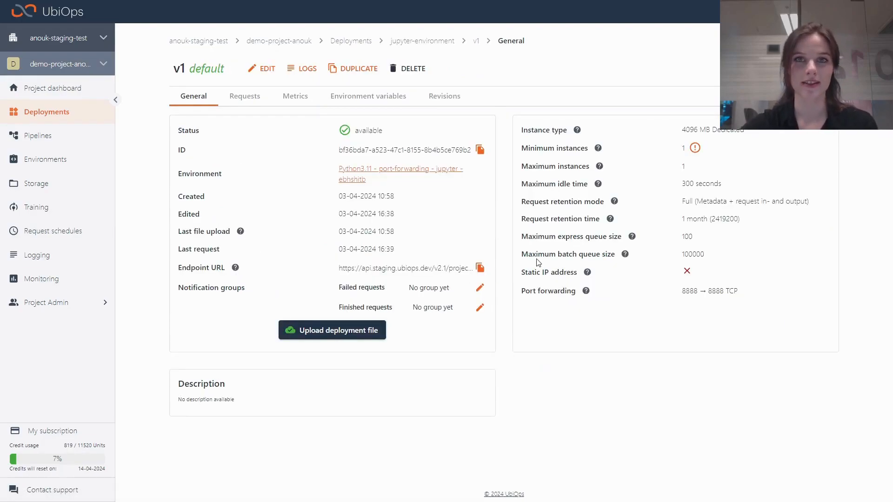
{"action": "mouse_move", "coordinate": [277, 82]}
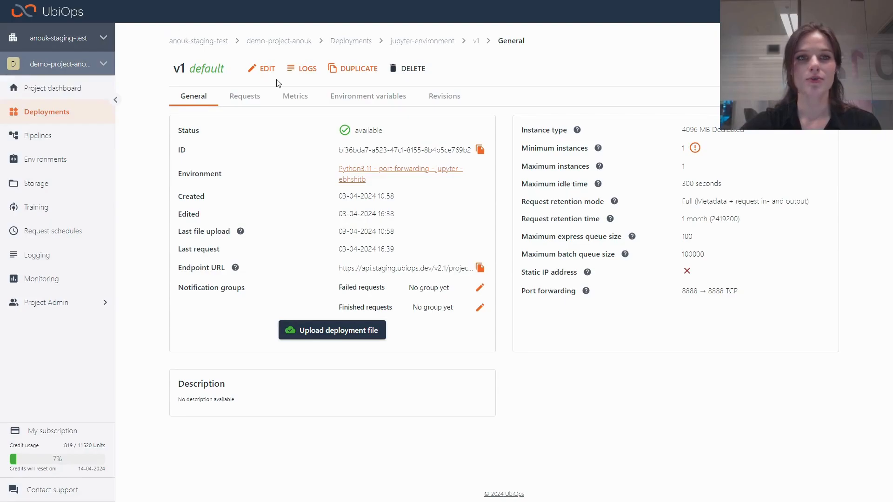
Step: Edit version v1 and review its package, 4096 MB instance and Python 3.11 environment options
{"action": "left_click", "coordinate": [260, 68]}
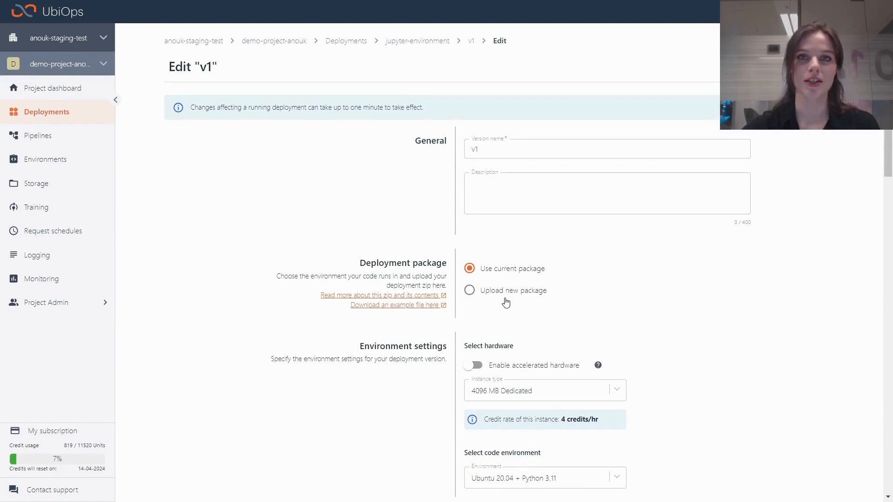
{"action": "scroll", "scroll_direction": "down", "scroll_amount": 3}
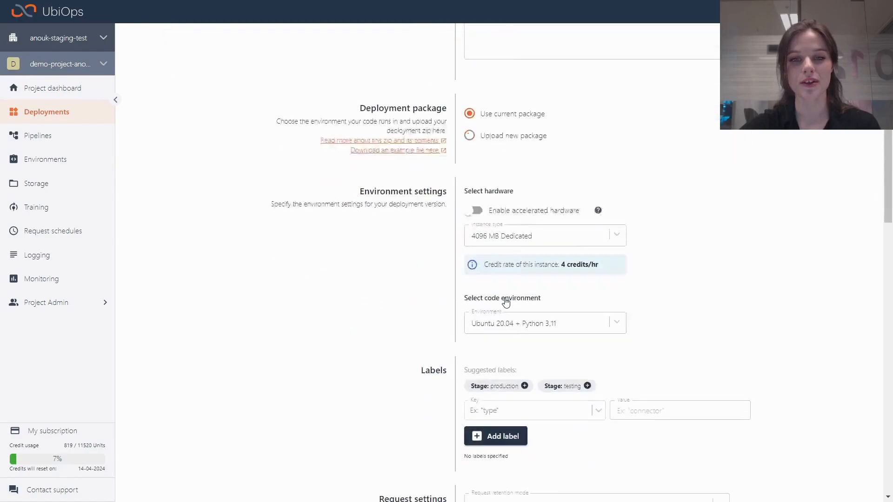
{"action": "scroll", "scroll_direction": "down", "scroll_amount": 3}
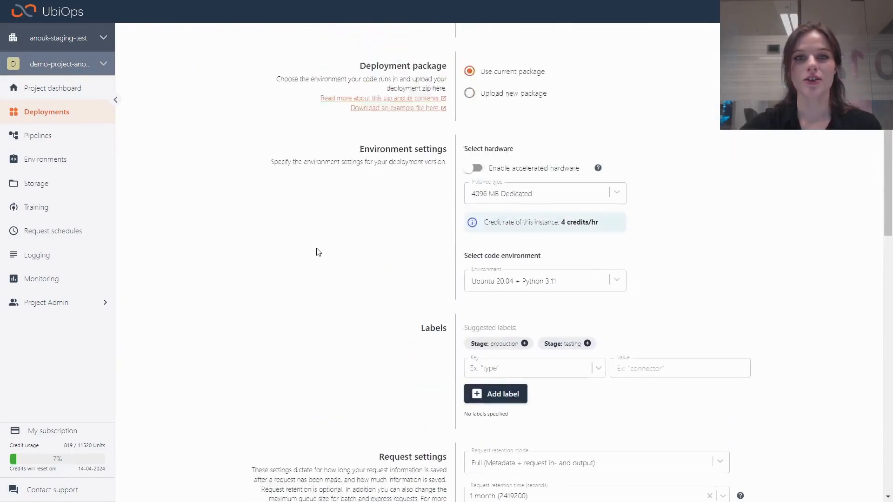
{"action": "scroll", "scroll_direction": "up", "scroll_amount": 3}
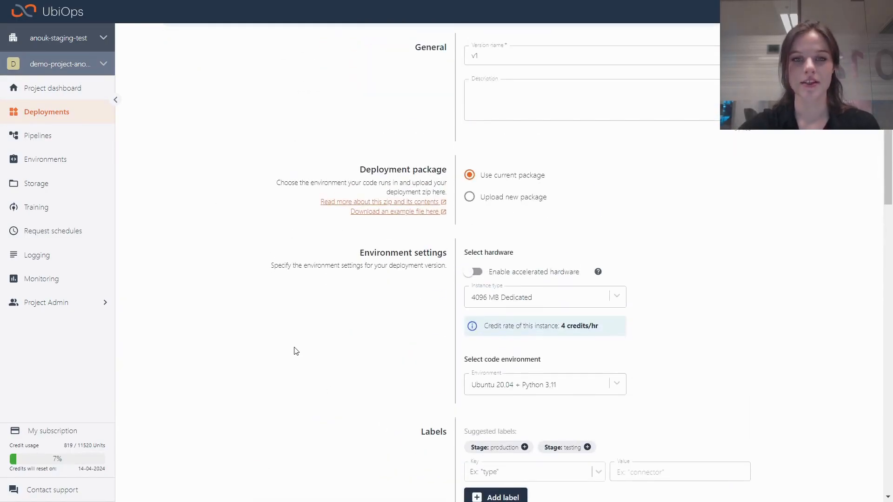
{"action": "mouse_move", "coordinate": [698, 280]}
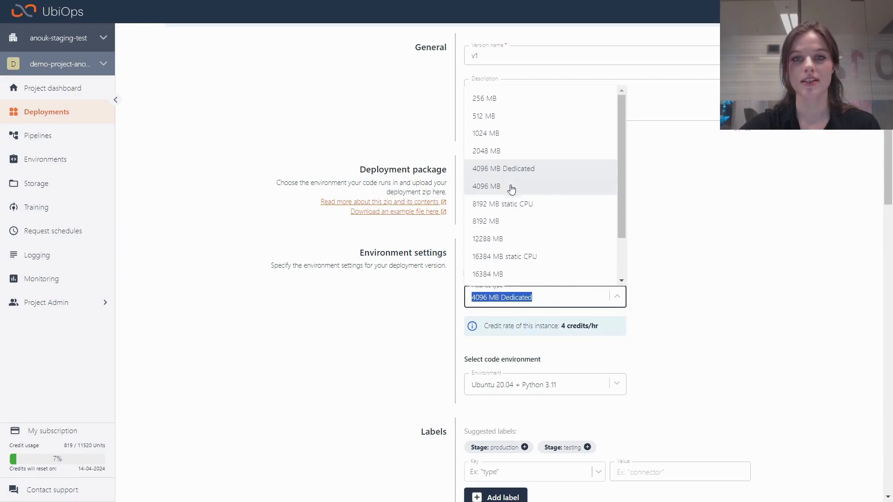
{"action": "mouse_move", "coordinate": [512, 171]}
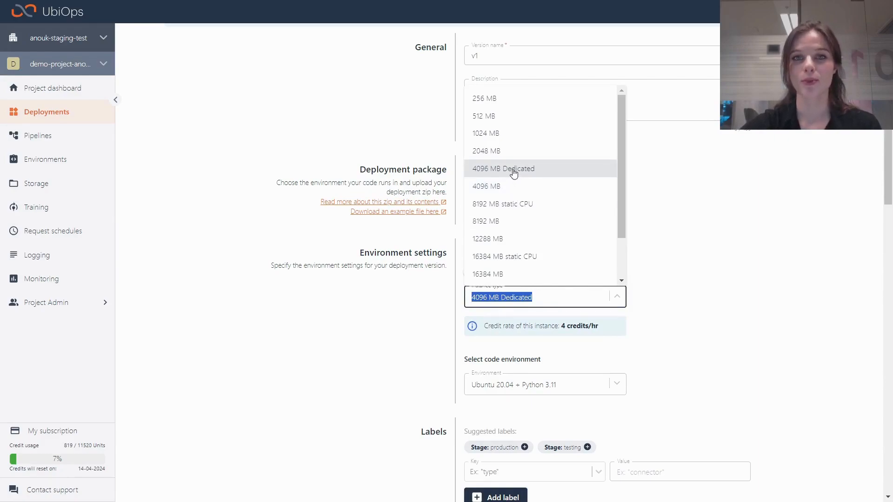
{"action": "mouse_move", "coordinate": [577, 173]}
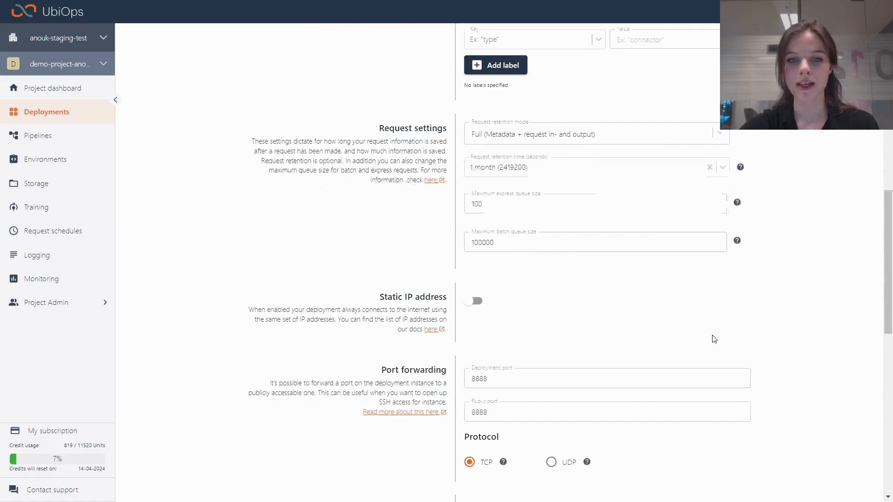
{"action": "scroll", "scroll_direction": "down", "scroll_amount": 3}
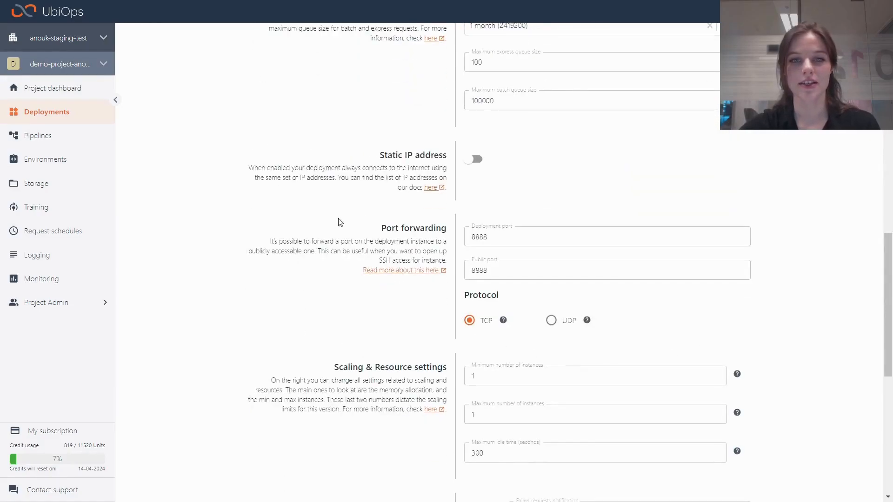
{"action": "mouse_move", "coordinate": [431, 293]}
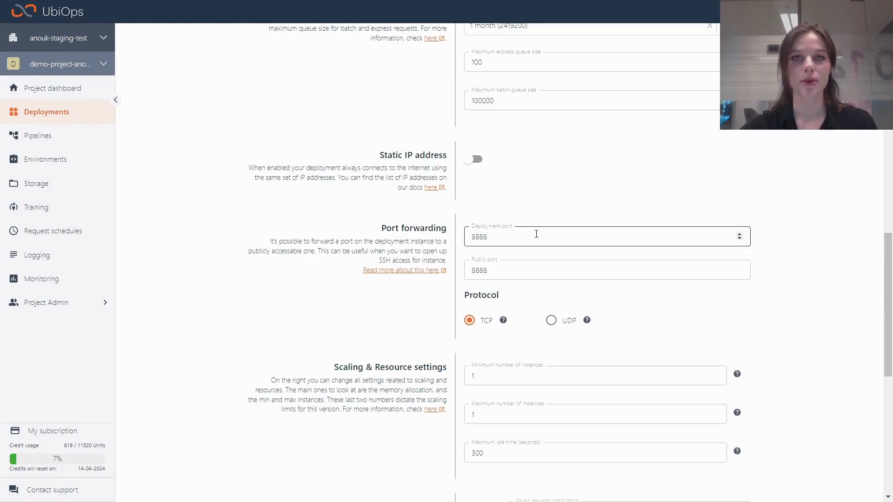
{"action": "mouse_move", "coordinate": [495, 255]}
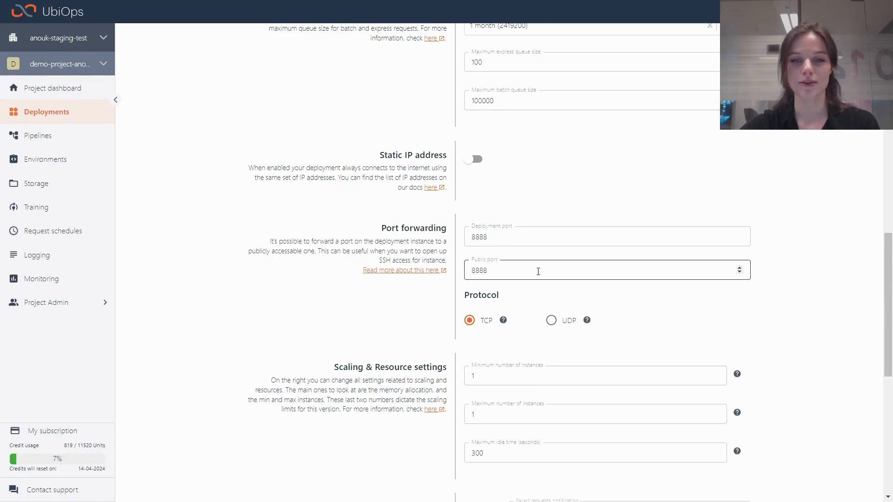
{"action": "scroll", "scroll_direction": "down", "scroll_amount": 3}
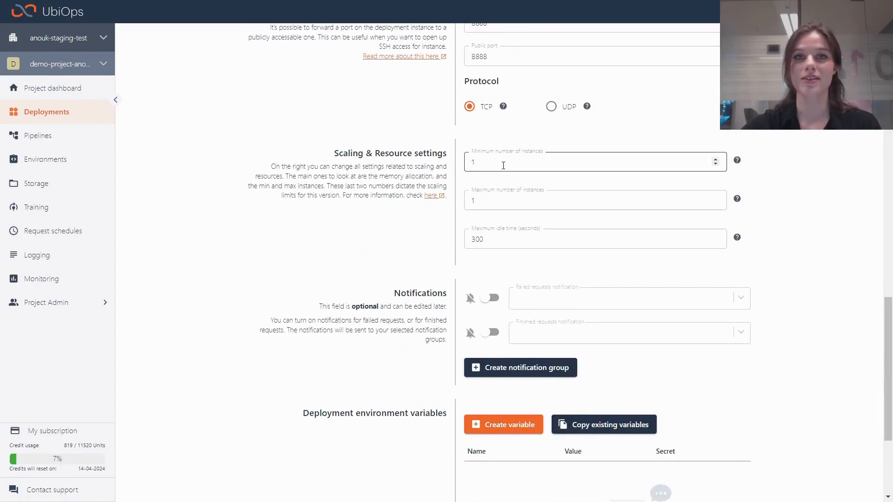
{"action": "scroll", "scroll_direction": "down", "scroll_amount": 3}
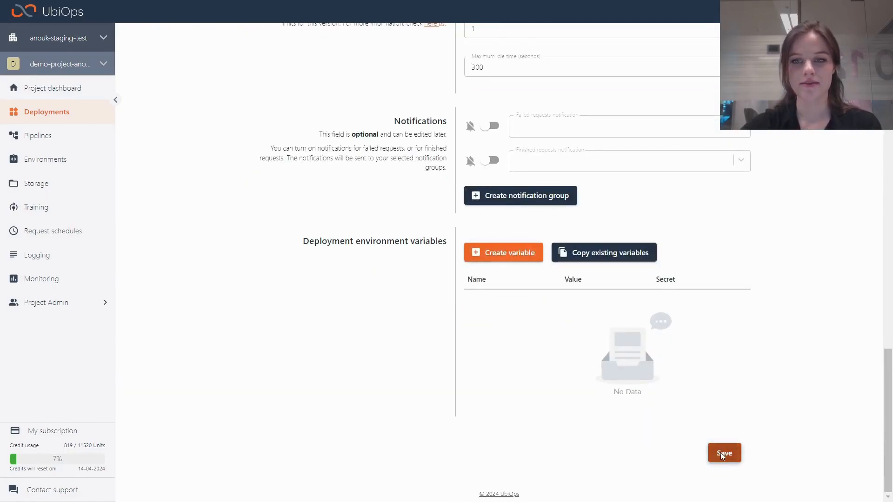
Step: Save version v1's settings and send the deployment a direct request
{"action": "left_click", "coordinate": [723, 453]}
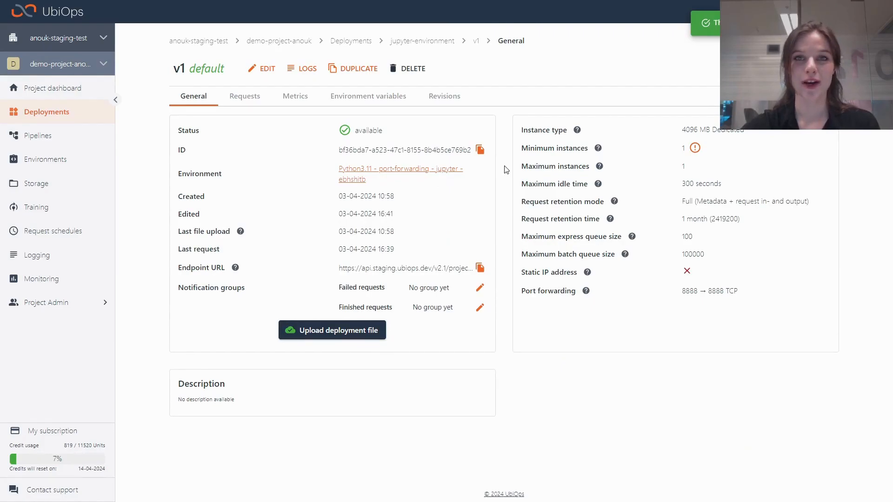
{"action": "mouse_move", "coordinate": [778, 145]}
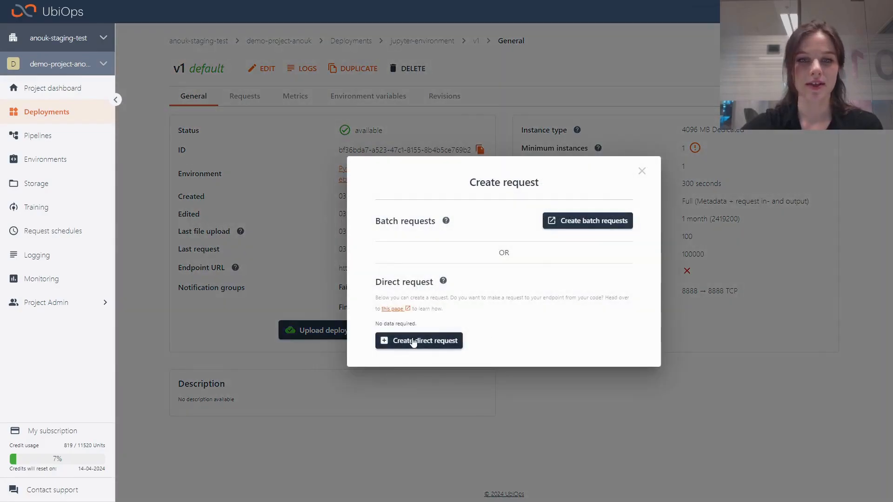
{"action": "left_click", "coordinate": [419, 340]}
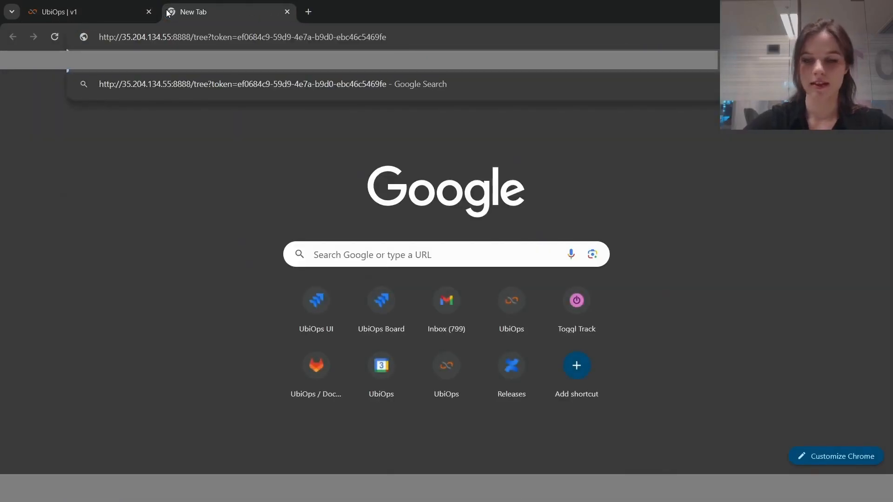
Step: Load the Jupyter server address and create a new untitled notebook
{"action": "key", "text": "Return"}
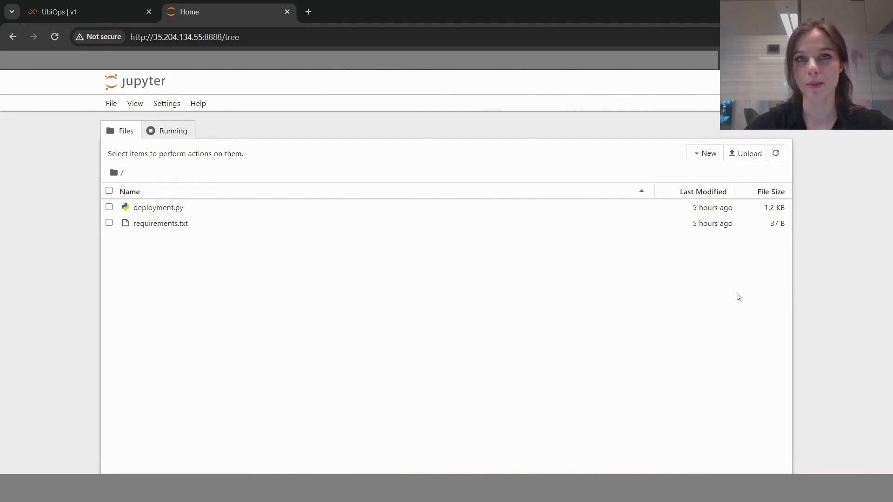
{"action": "left_click", "coordinate": [706, 153]}
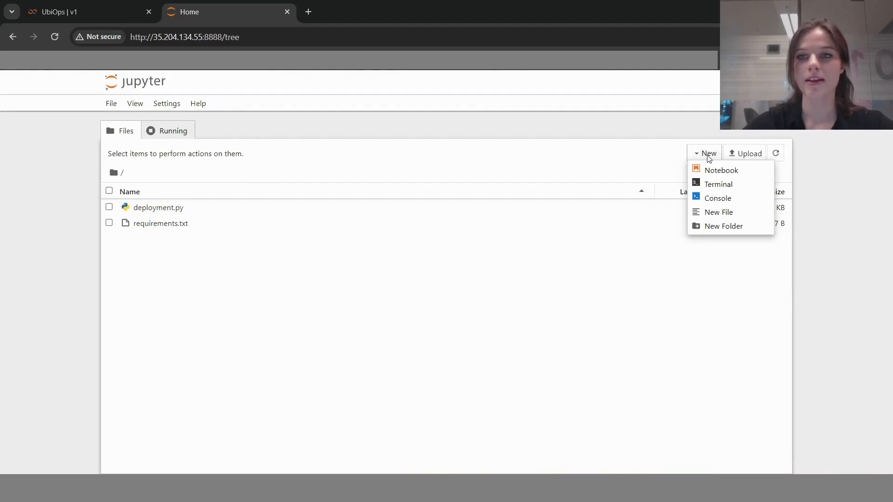
{"action": "mouse_move", "coordinate": [640, 157]}
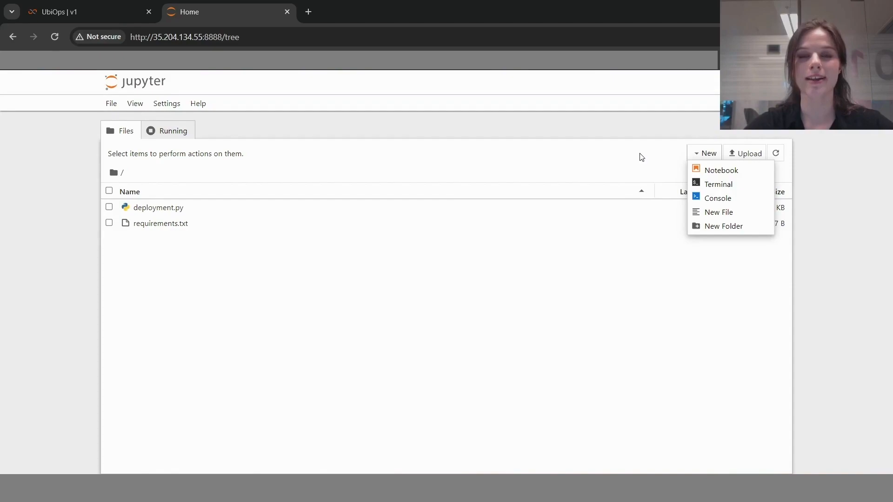
{"action": "left_click", "coordinate": [722, 169]}
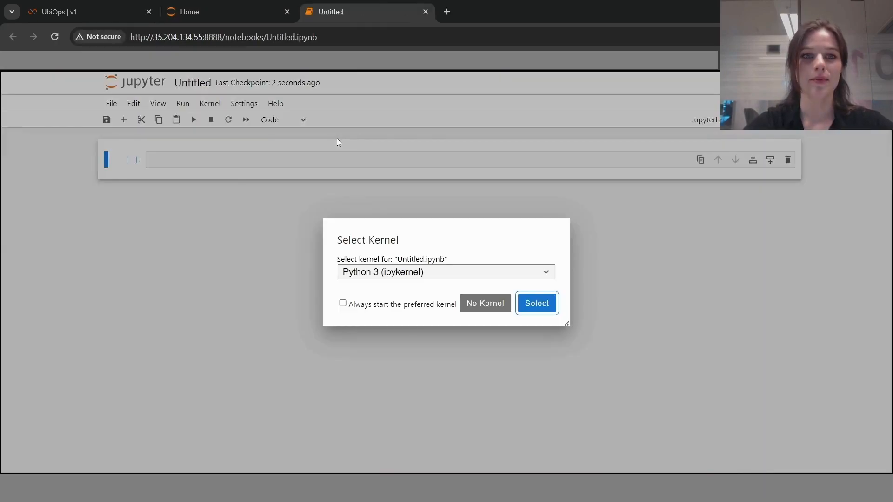
Step: Attach the Python 3 kernel and run a cell with print("hello!") to output hello!
{"action": "left_click", "coordinate": [536, 303]}
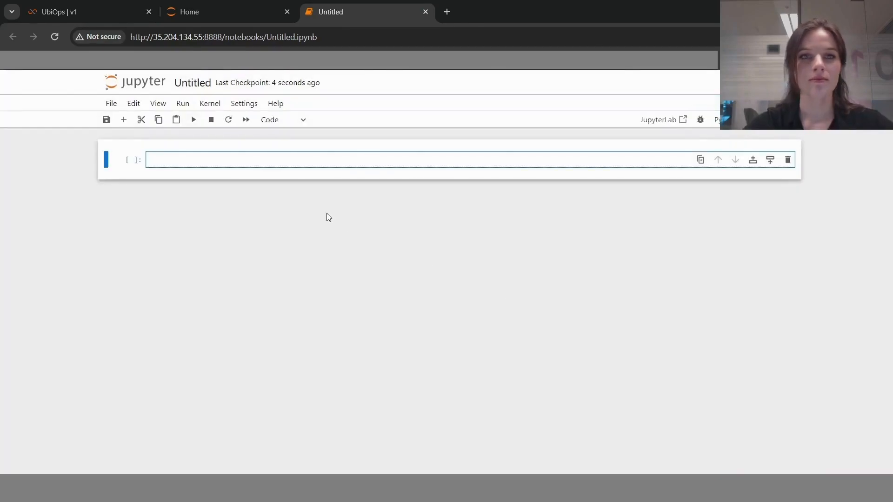
{"action": "left_click", "coordinate": [399, 159]}
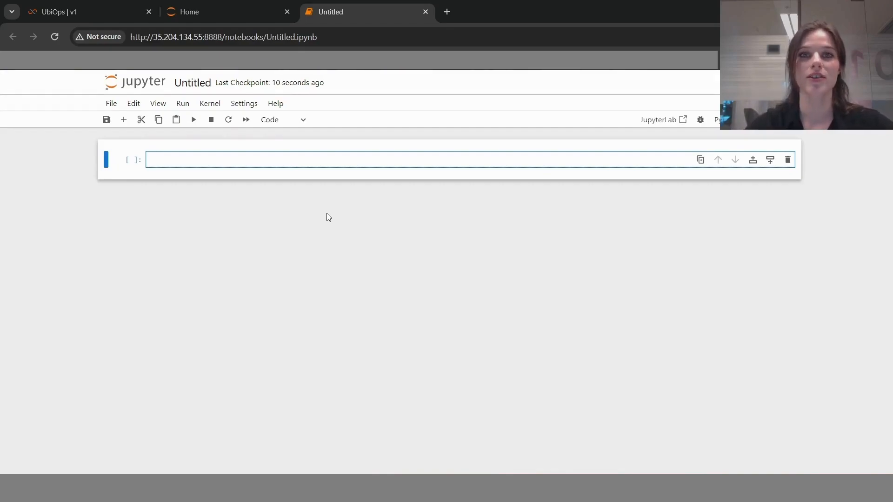
{"action": "left_click", "coordinate": [204, 159]}
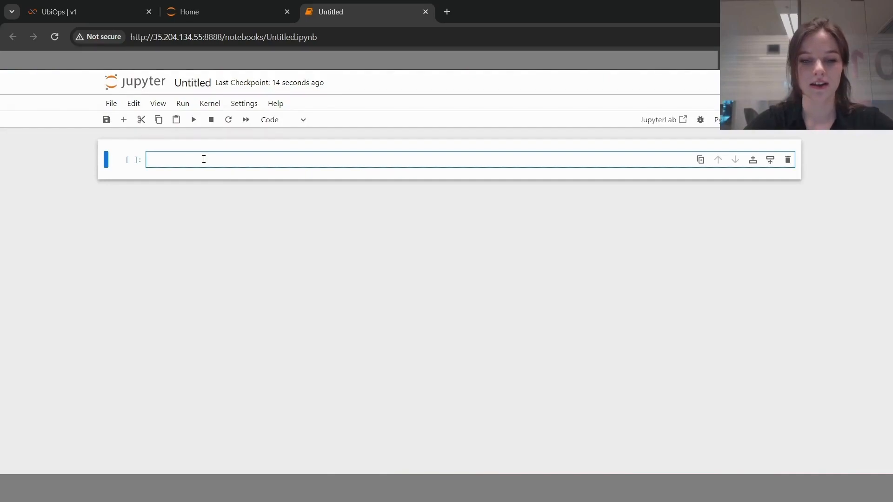
{"action": "type", "text": "print("}
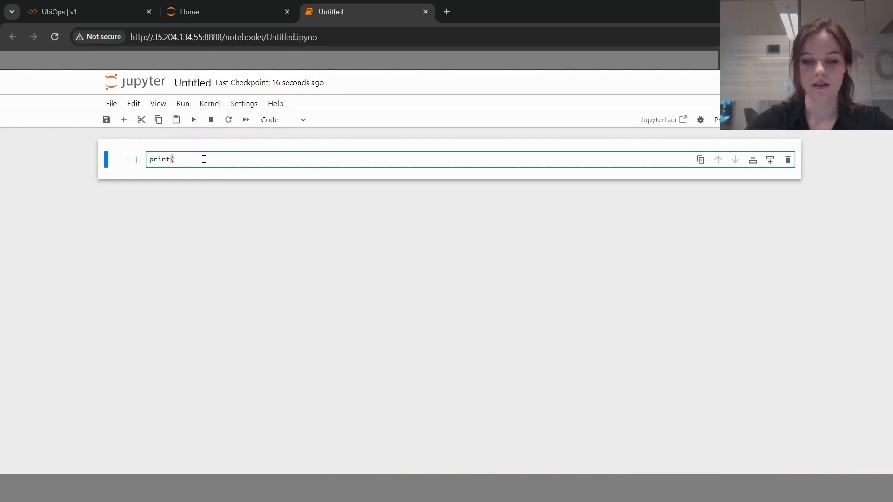
{"action": "type", "text": "\"hello!"}
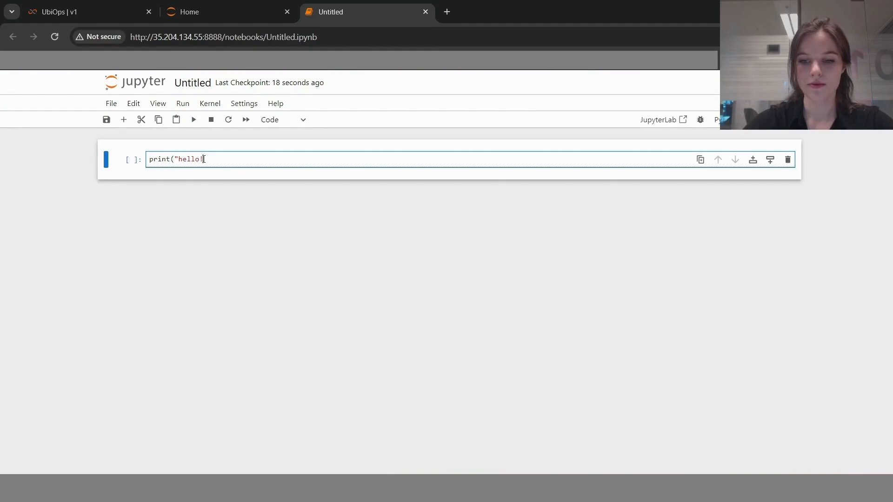
{"action": "key", "text": "shift+enter"}
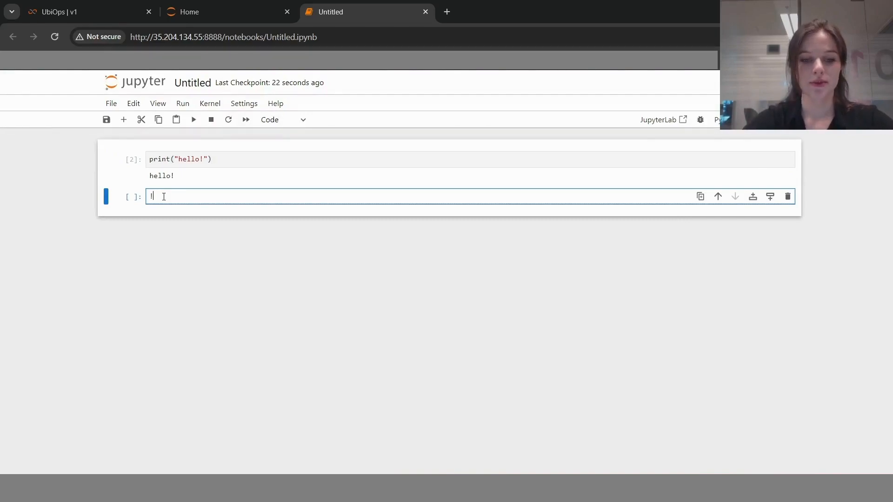
Step: Run !pip install pandas in a new cell, then return to the UbiOps tab
{"action": "type", "text": "pip install"}
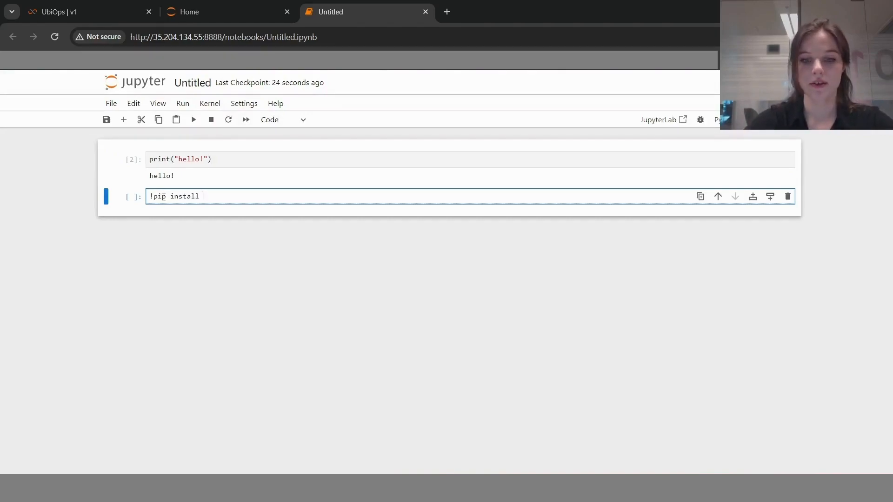
{"action": "key", "text": "shift+enter"}
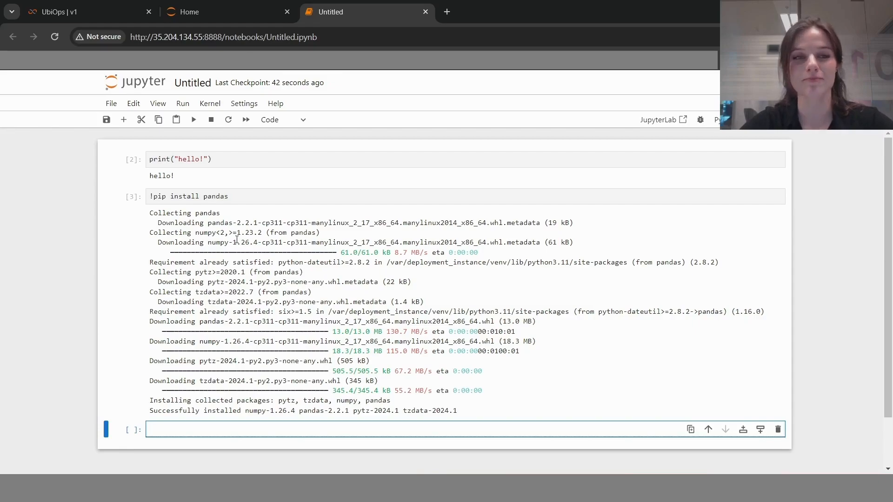
{"action": "left_click", "coordinate": [86, 12]}
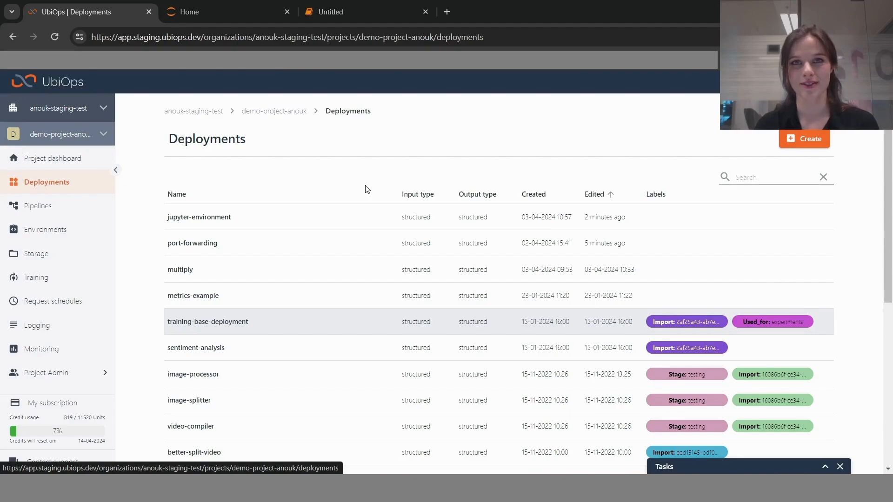
{"action": "mouse_move", "coordinate": [311, 159]}
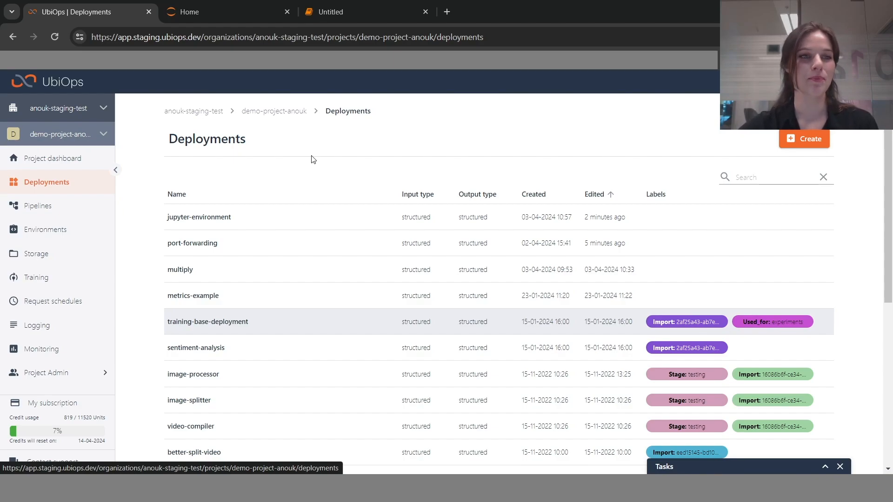
{"action": "mouse_move", "coordinate": [161, 202]}
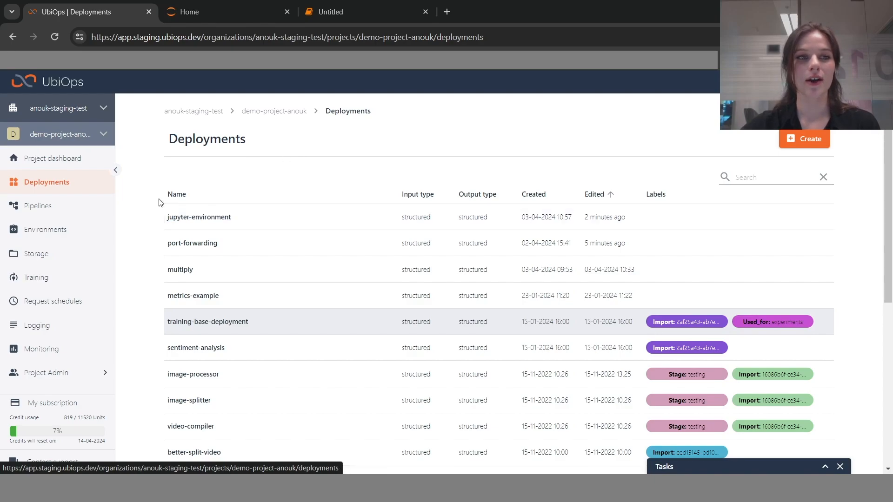
Step: Switch from Deployments to the project's Pipelines list
{"action": "left_click", "coordinate": [37, 206]}
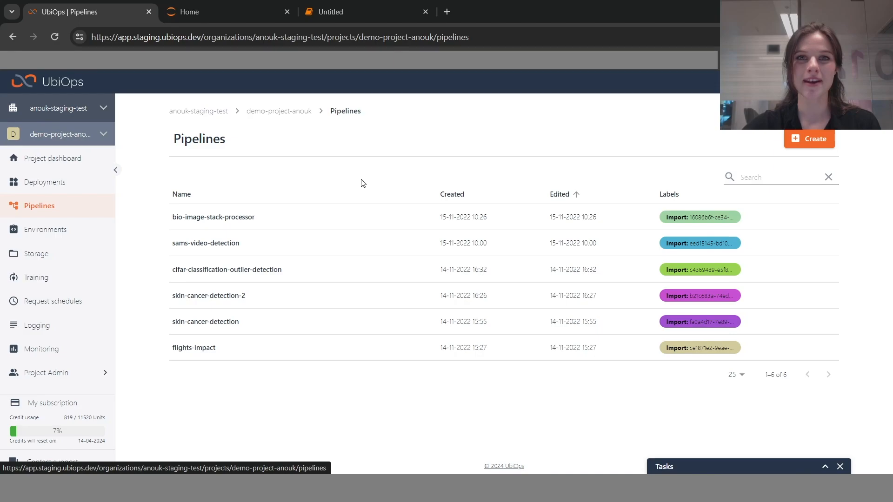
{"action": "mouse_move", "coordinate": [251, 204]}
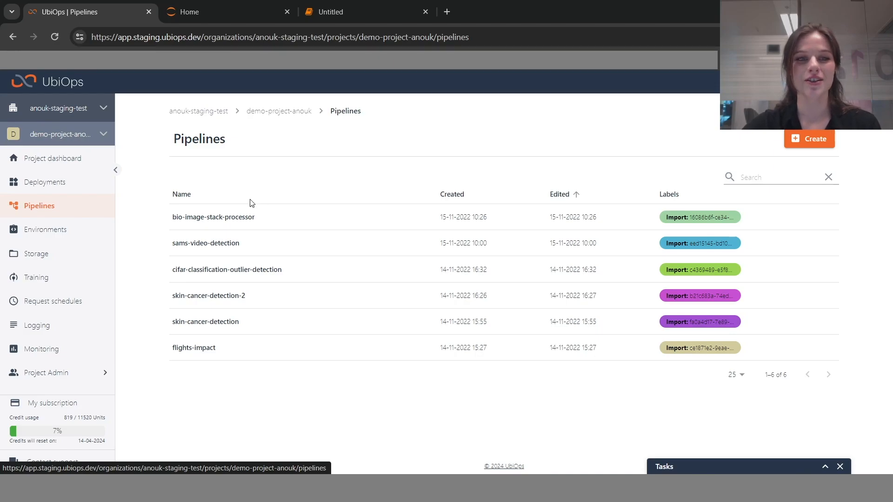
Step: View the bio-image-stack-processor pipeline diagram with image-splitter, image-processor and video-compiler
{"action": "left_click", "coordinate": [213, 216]}
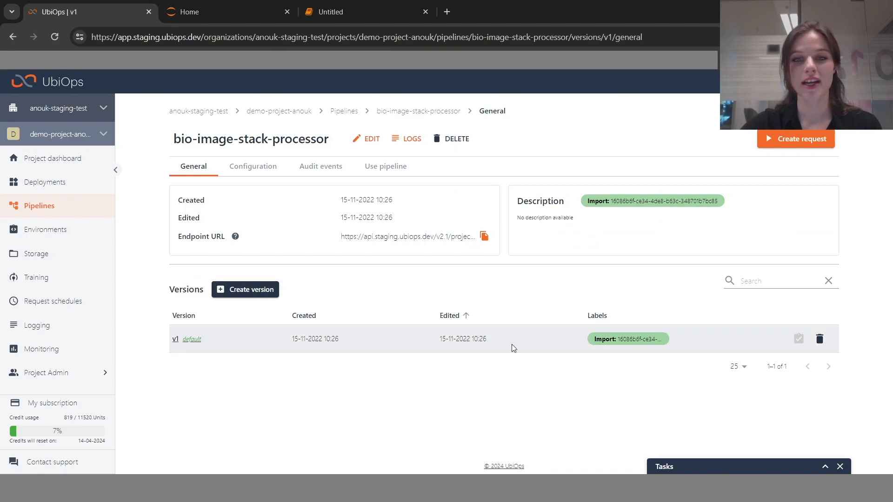
{"action": "scroll", "scroll_direction": "down", "scroll_amount": 3}
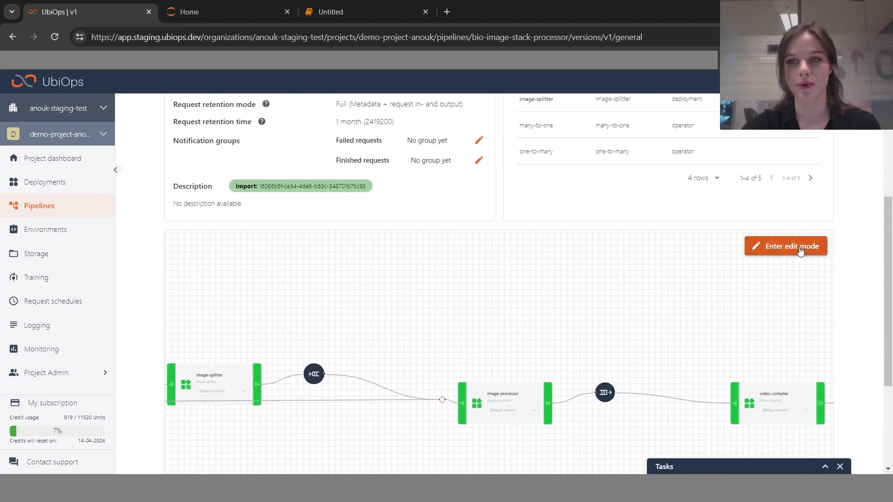
Step: Enter pipeline edit mode and inspect the create-subrequests operator's Batch size setting
{"action": "left_click", "coordinate": [785, 245]}
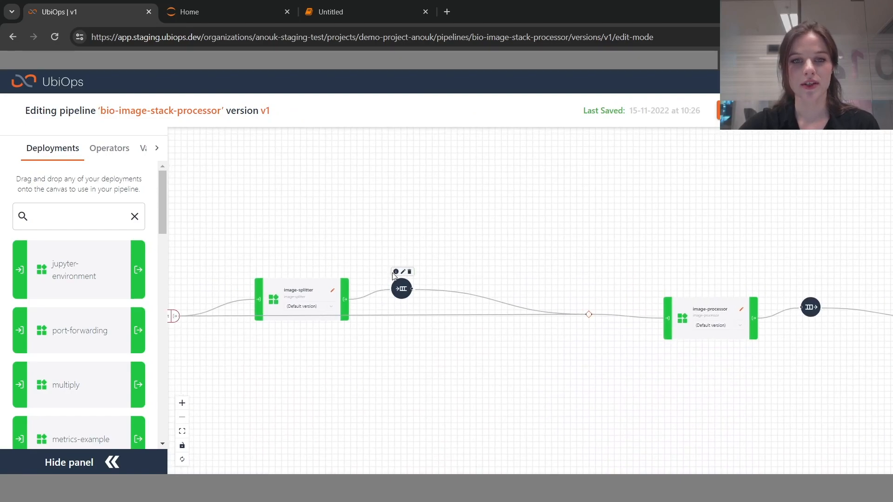
{"action": "left_click", "coordinate": [396, 272]}
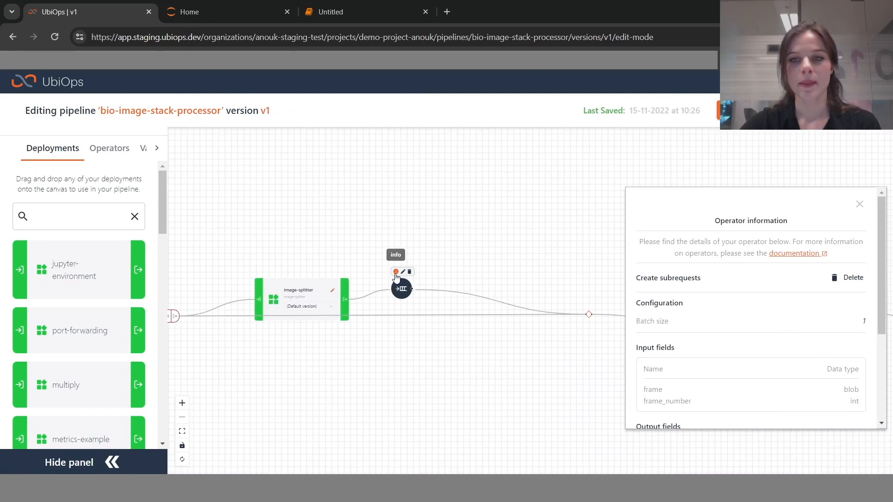
{"action": "double_click", "coordinate": [652, 320]}
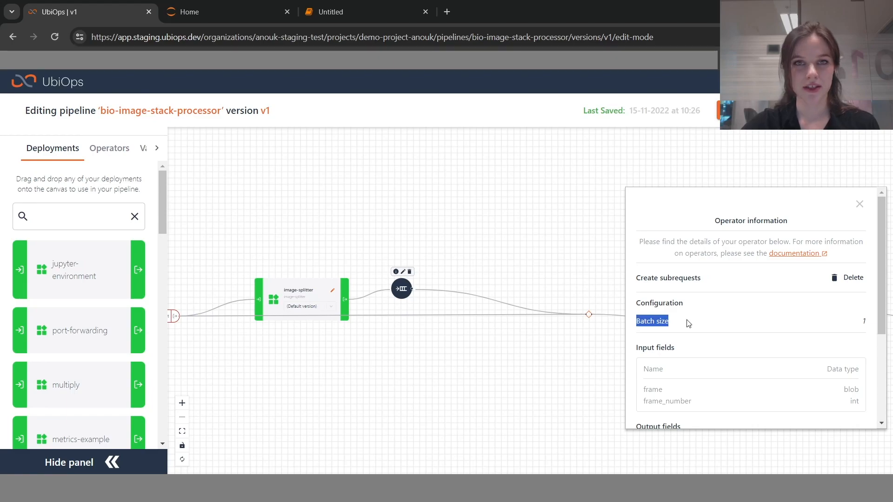
{"action": "mouse_move", "coordinate": [731, 324]}
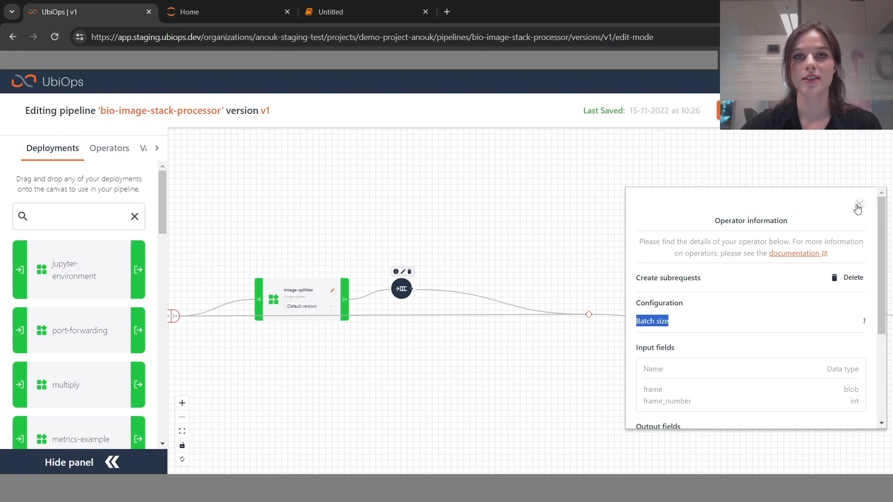
{"action": "left_click", "coordinate": [859, 205]}
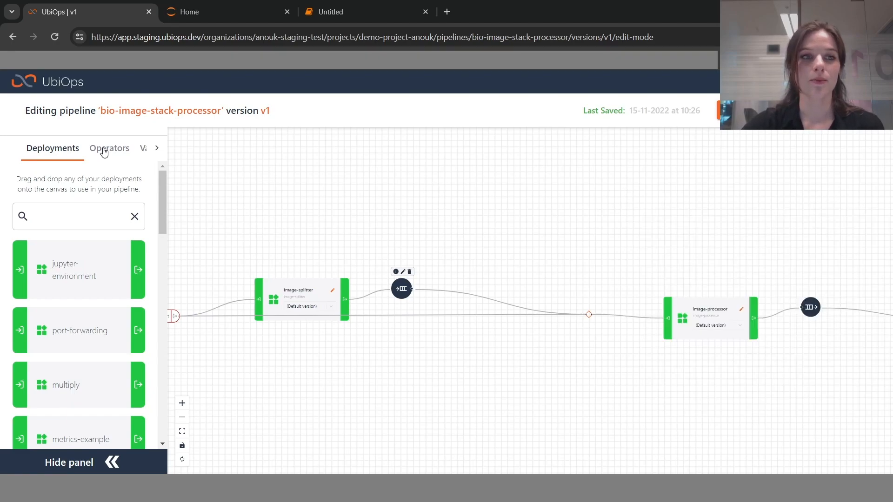
Step: Add a create-subrequests operator, pick its source object and check the automatic batch size
{"action": "left_click", "coordinate": [109, 148]}
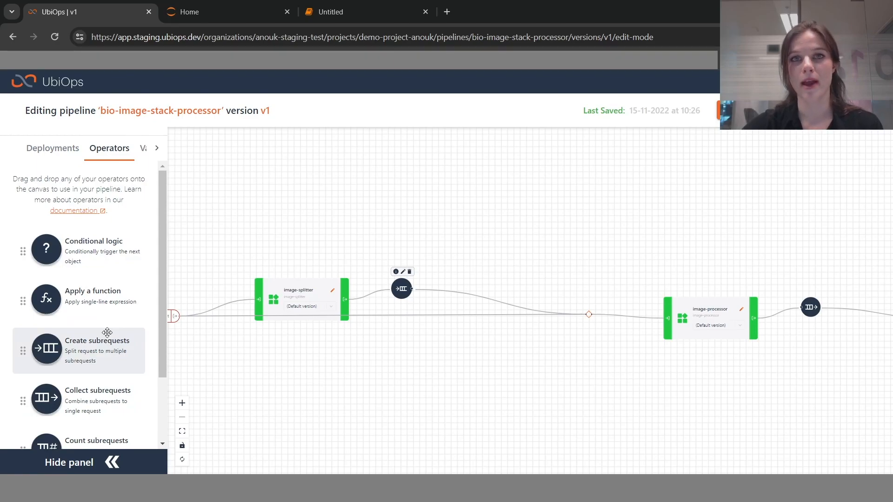
{"action": "mouse_move", "coordinate": [119, 362]}
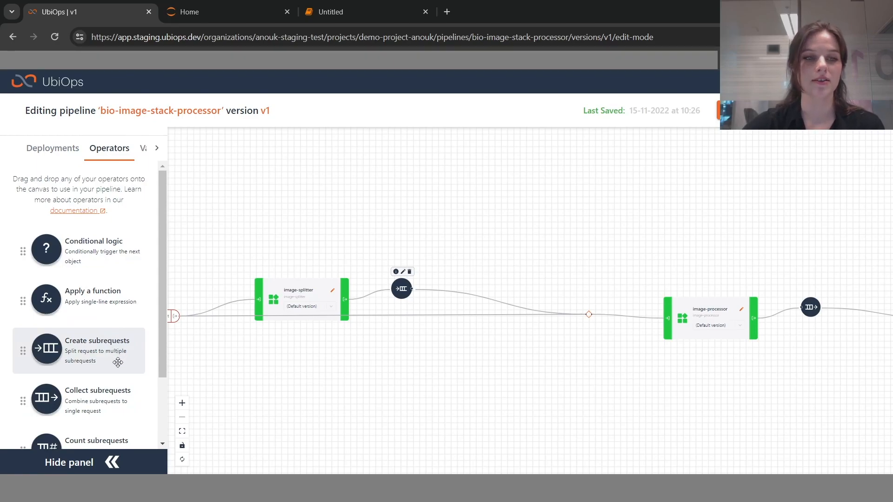
{"action": "scroll", "scroll_direction": "down", "scroll_amount": 3}
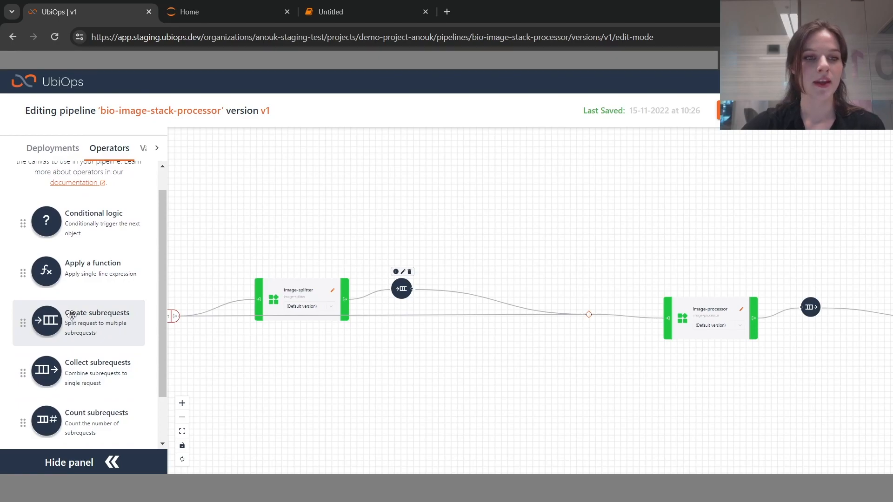
{"action": "left_click", "coordinate": [47, 321]}
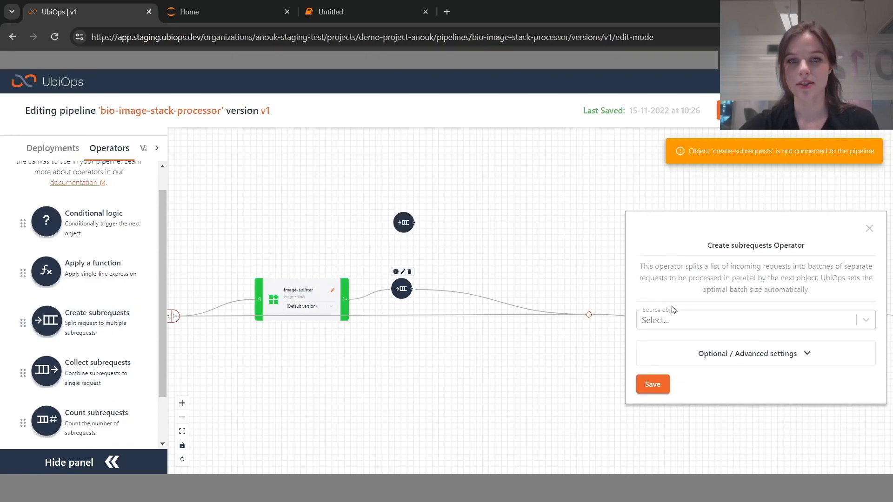
{"action": "left_click", "coordinate": [749, 354]}
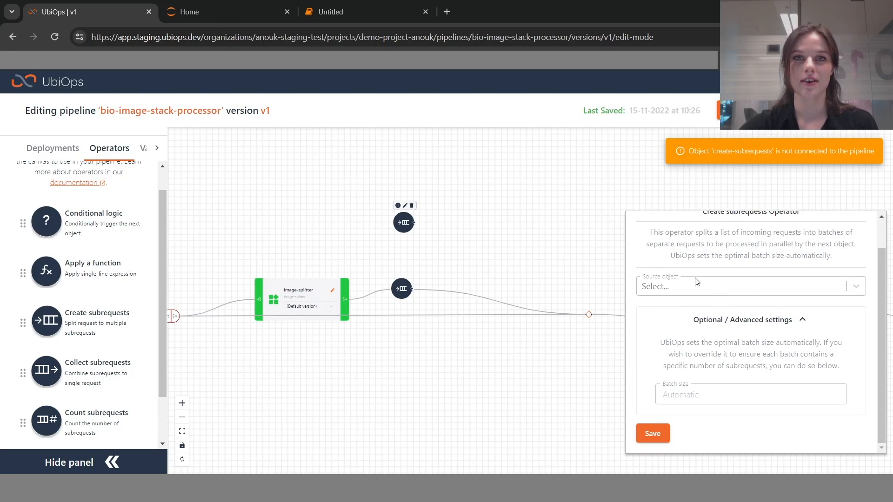
{"action": "left_click", "coordinate": [740, 394]}
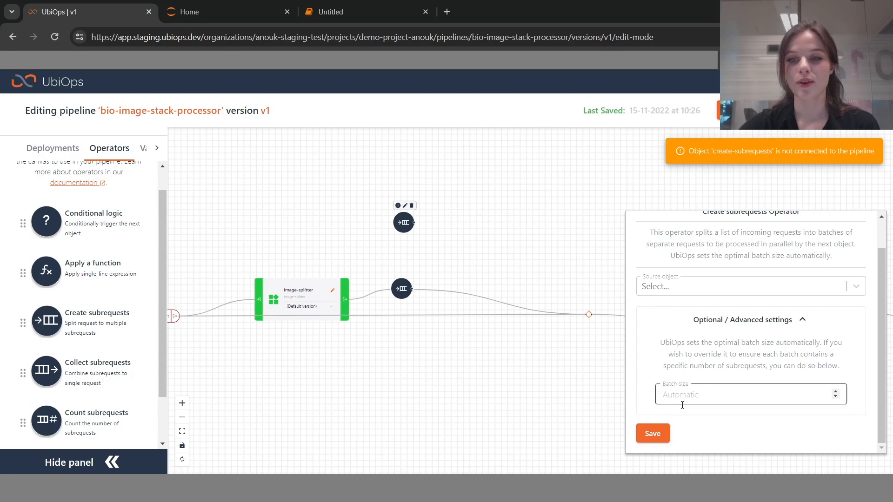
{"action": "mouse_move", "coordinate": [715, 399]}
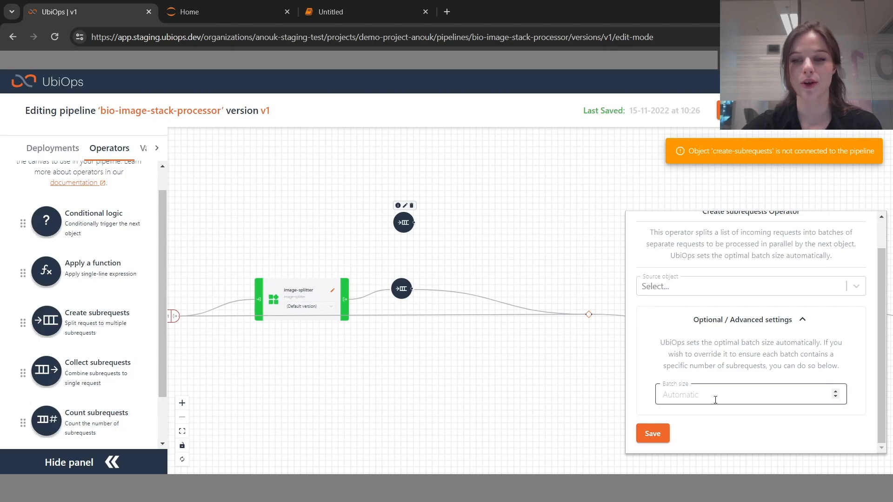
{"action": "mouse_move", "coordinate": [806, 386]}
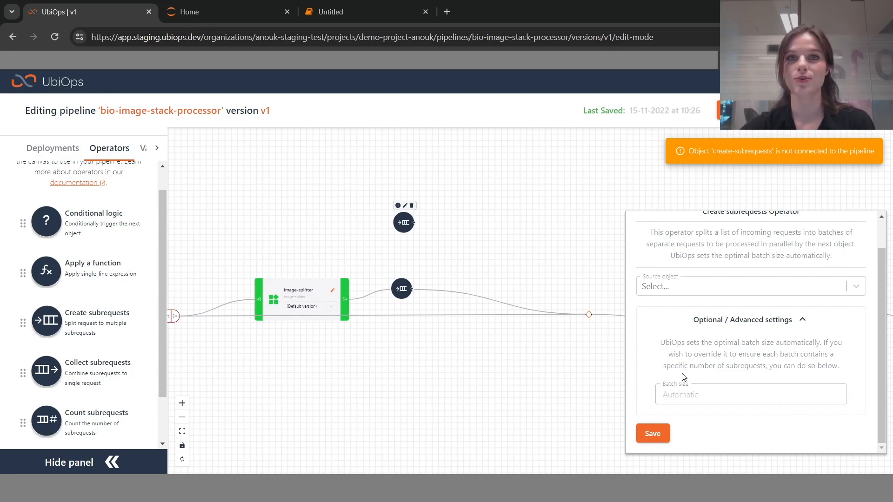
{"action": "mouse_move", "coordinate": [672, 427]}
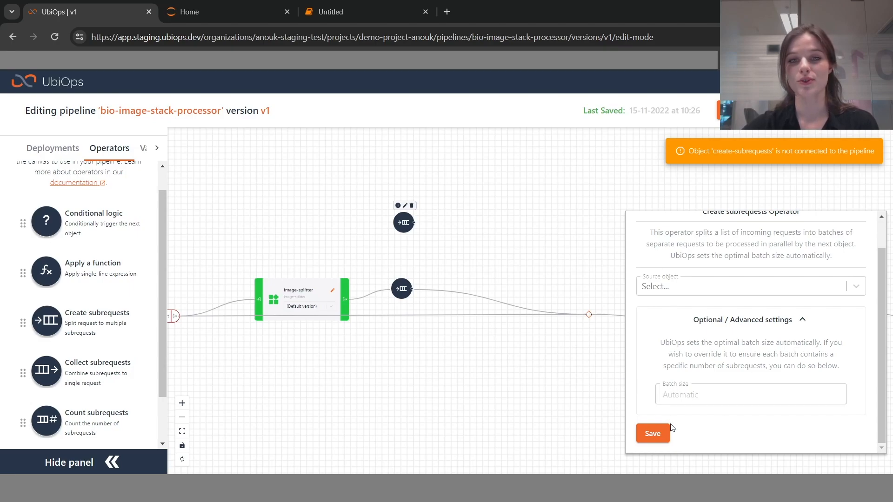
{"action": "mouse_move", "coordinate": [678, 379]}
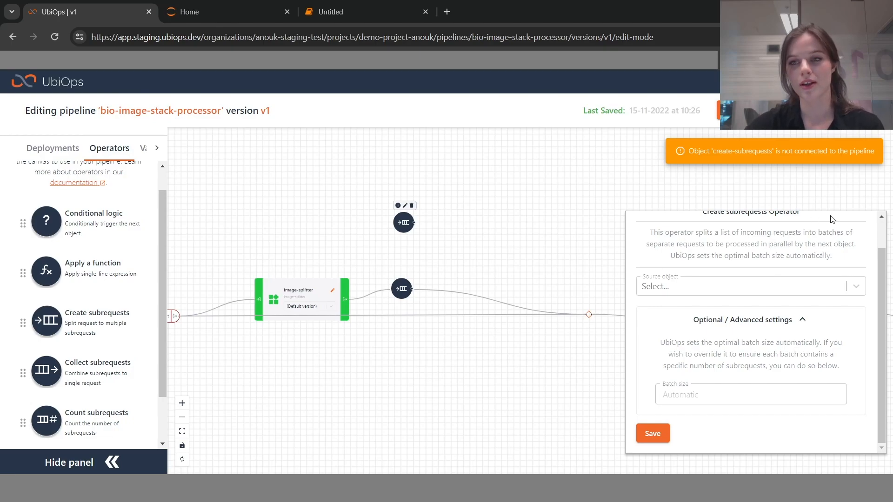
Step: Exit edit mode without saving and go to the project's Monitoring dashboard
{"action": "scroll", "scroll_direction": "up", "scroll_amount": 3}
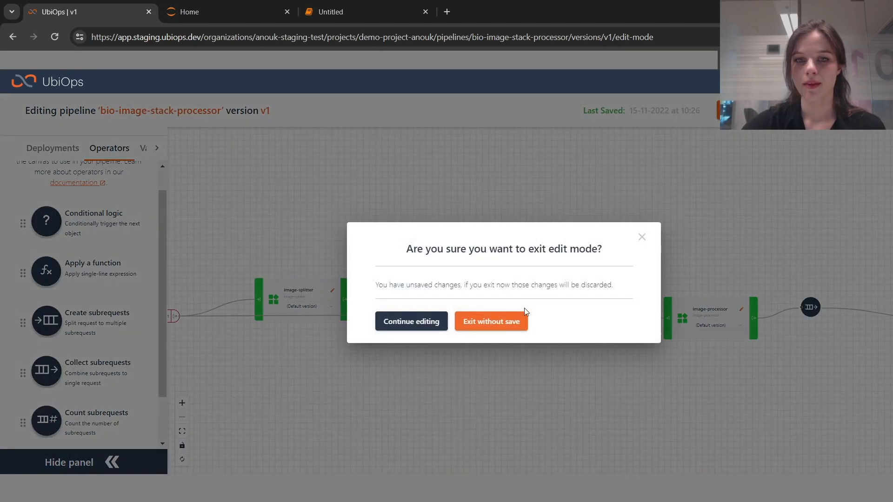
{"action": "left_click", "coordinate": [490, 321]}
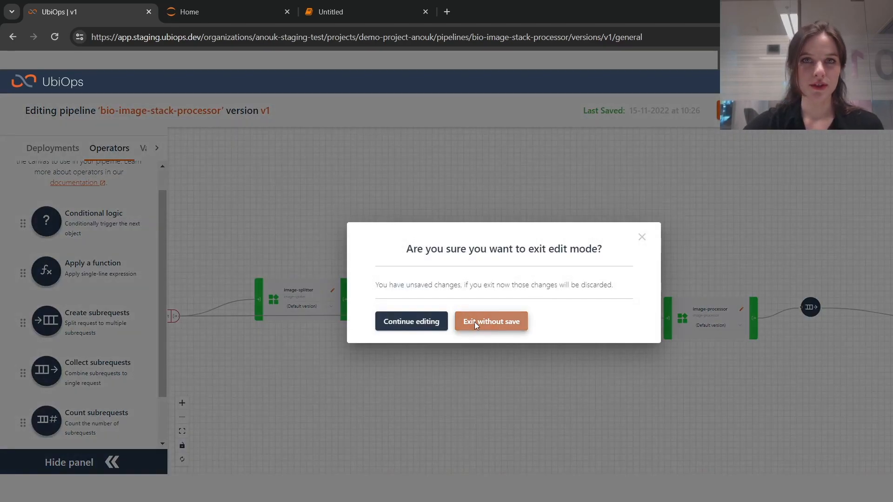
{"action": "left_click", "coordinate": [490, 321]}
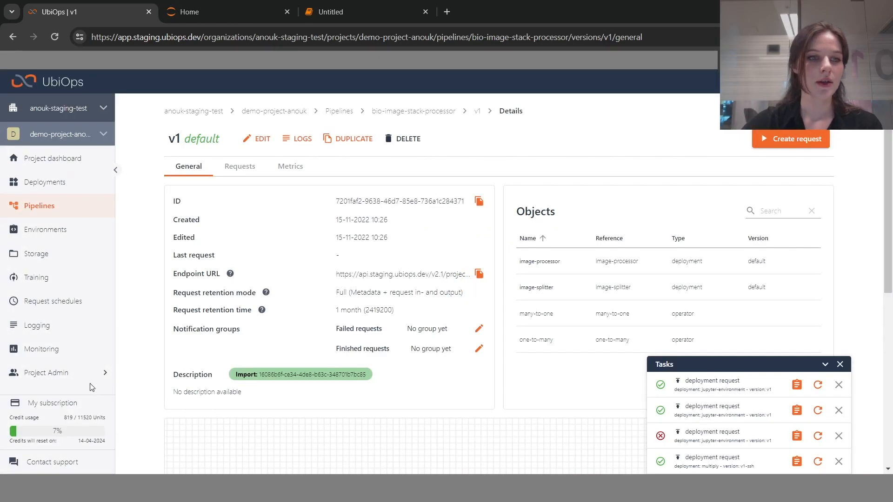
{"action": "left_click", "coordinate": [41, 349]}
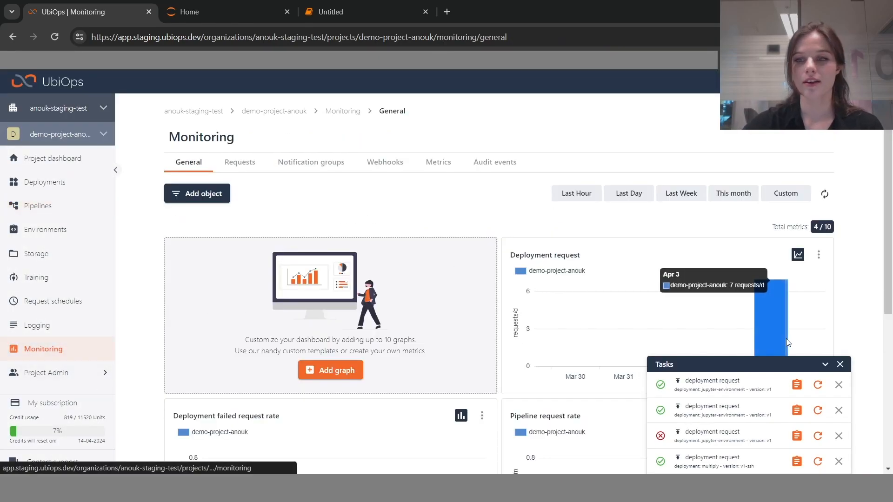
Step: Collapse the running Tasks list and switch the Deployment request graph from bars to a line chart
{"action": "left_click", "coordinate": [825, 364]}
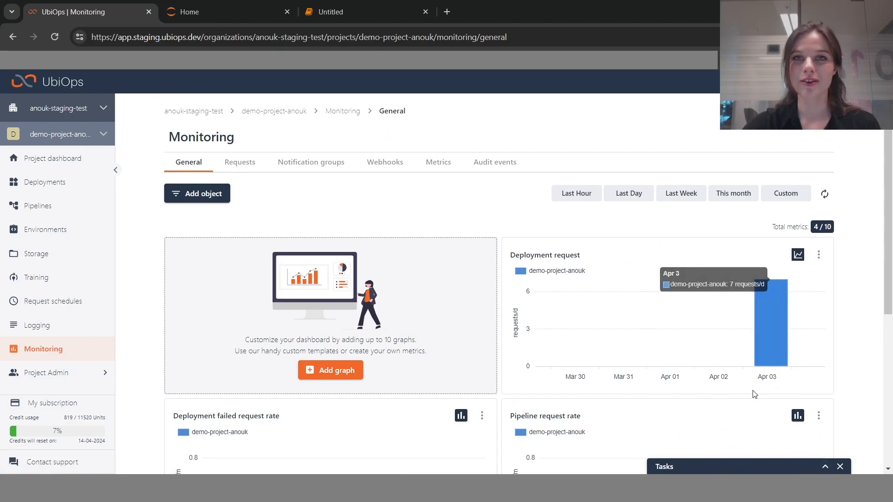
{"action": "scroll", "scroll_direction": "down", "scroll_amount": 3}
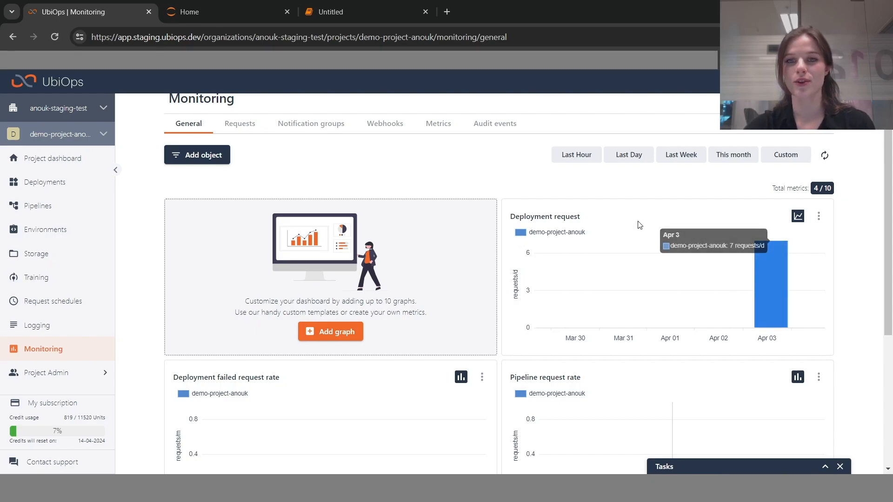
{"action": "mouse_move", "coordinate": [766, 273]}
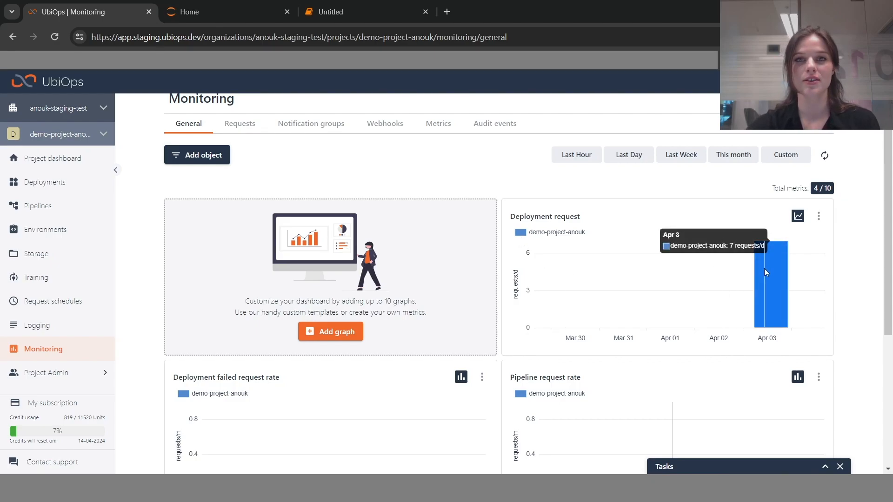
{"action": "mouse_move", "coordinate": [766, 316]}
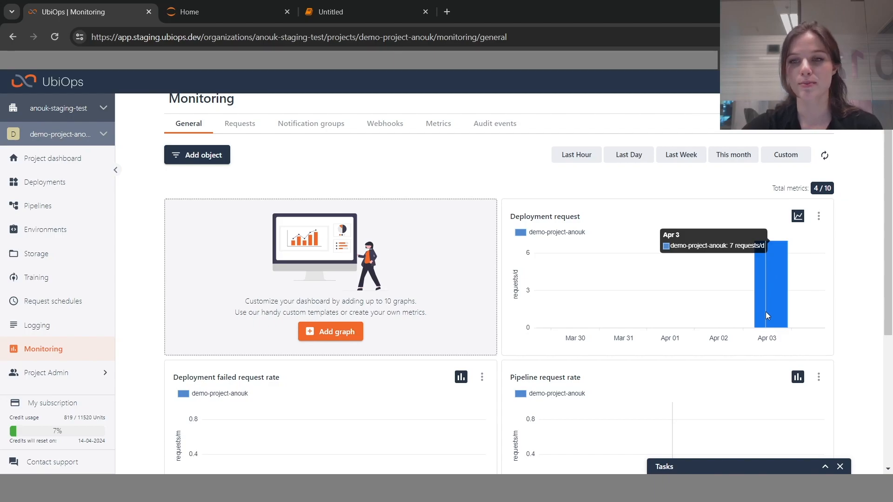
{"action": "left_click", "coordinate": [797, 217]}
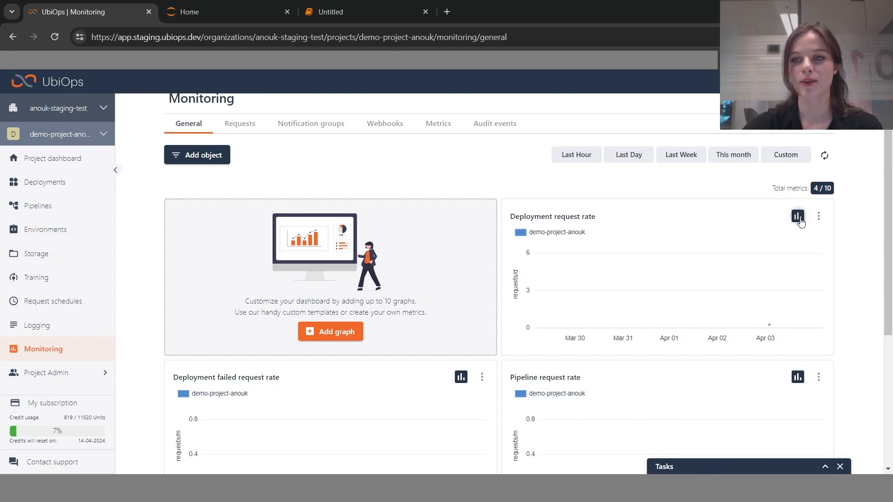
{"action": "left_click", "coordinate": [797, 216]}
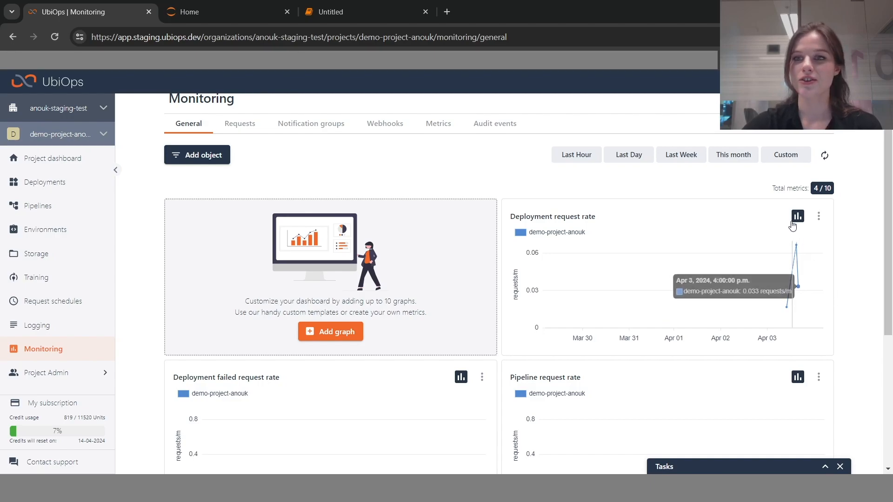
{"action": "mouse_move", "coordinate": [788, 223]}
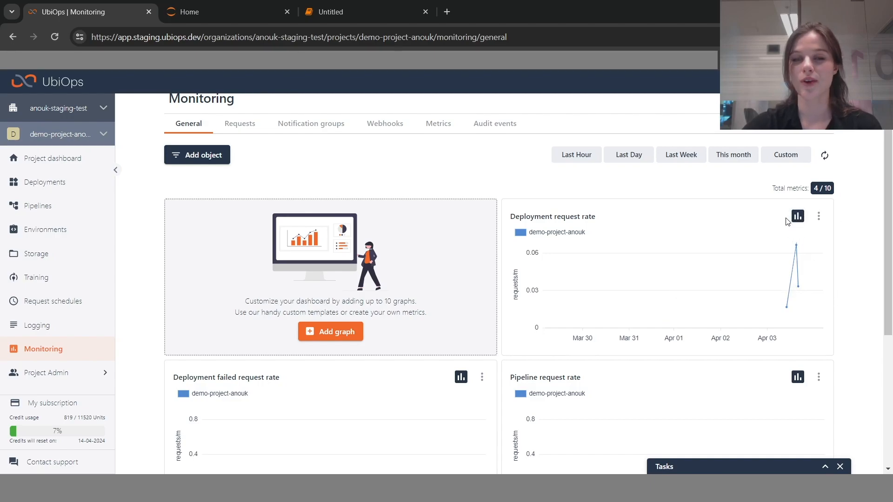
{"action": "mouse_move", "coordinate": [713, 214]}
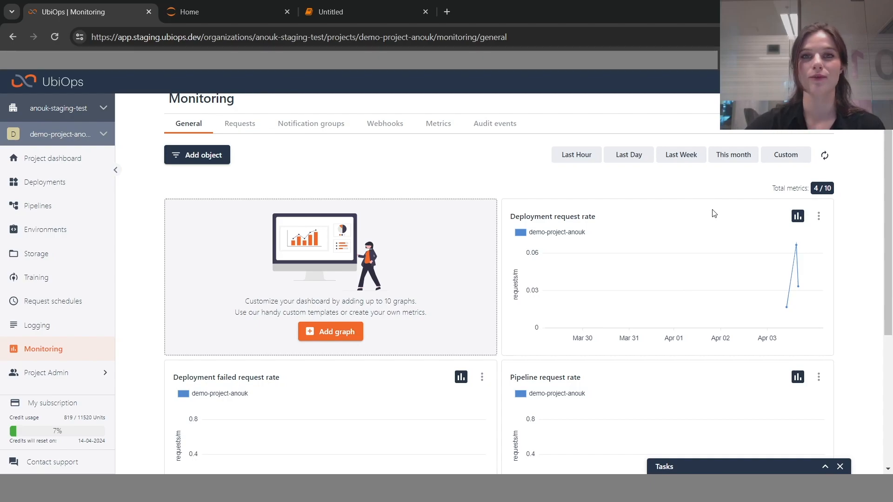
{"action": "mouse_move", "coordinate": [677, 202]}
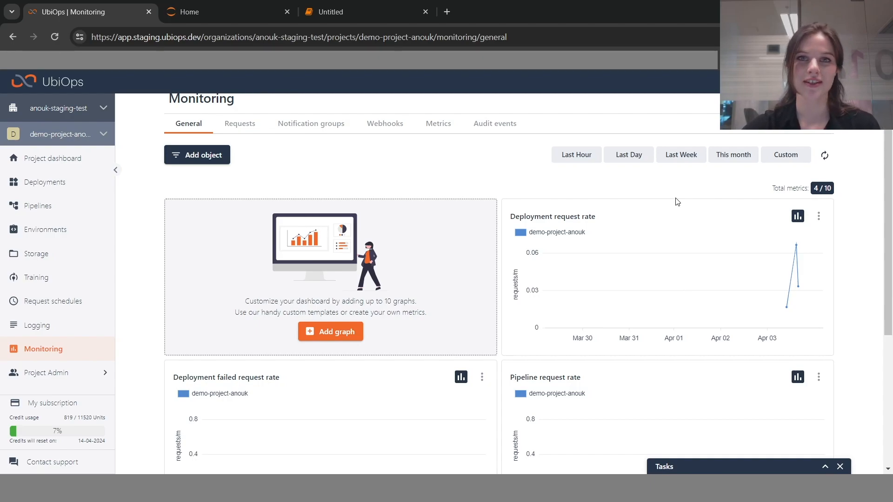
{"action": "mouse_move", "coordinate": [439, 124]}
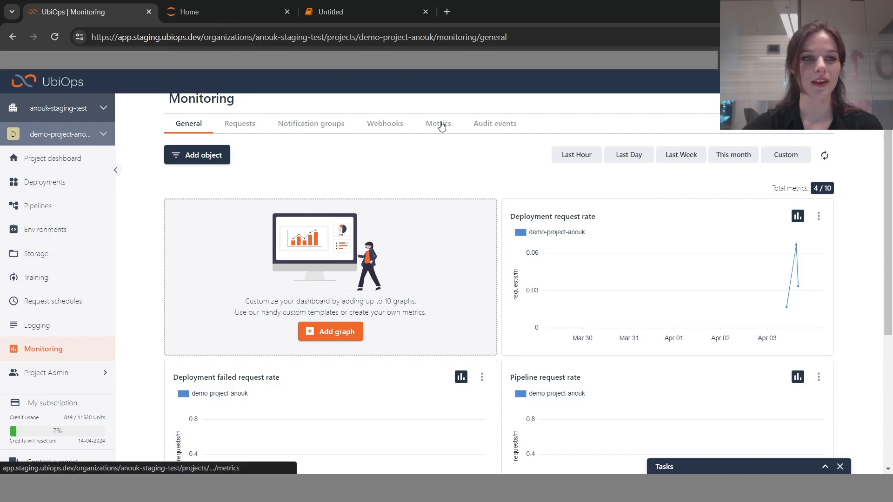
{"action": "mouse_move", "coordinate": [394, 137]}
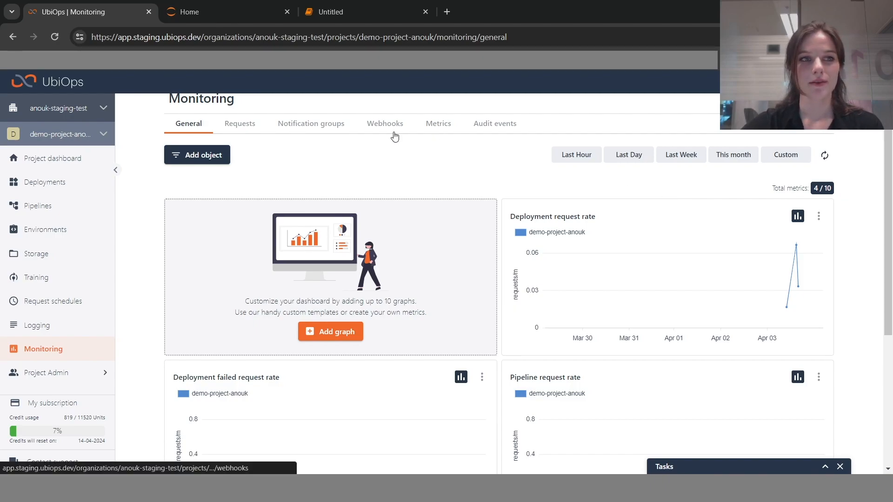
{"action": "mouse_move", "coordinate": [384, 123]}
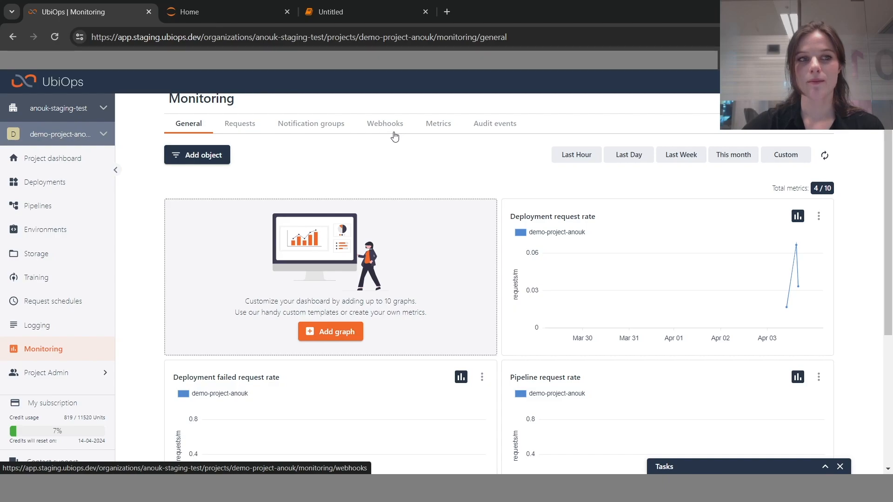